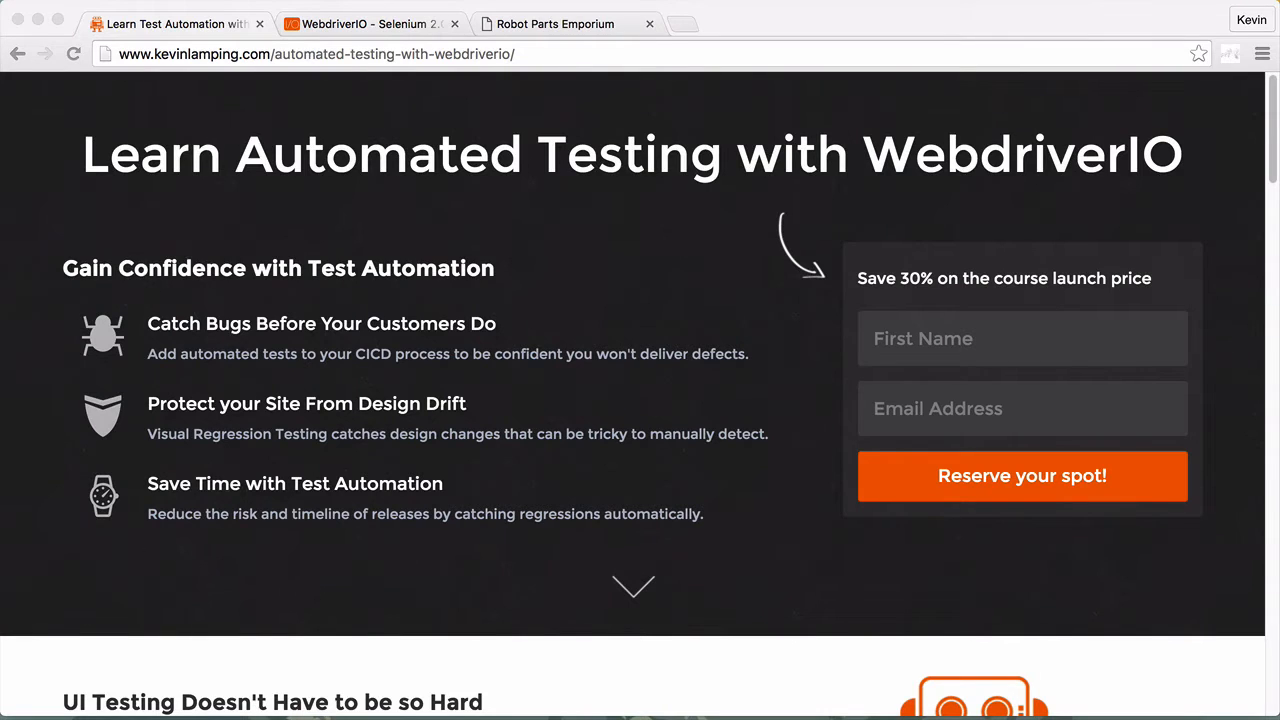
- Switch to the WebdriverIO - Selenium 2.0 tab and scroll down to the standalone package section
{"action": "left_click", "coordinate": [370, 23]}
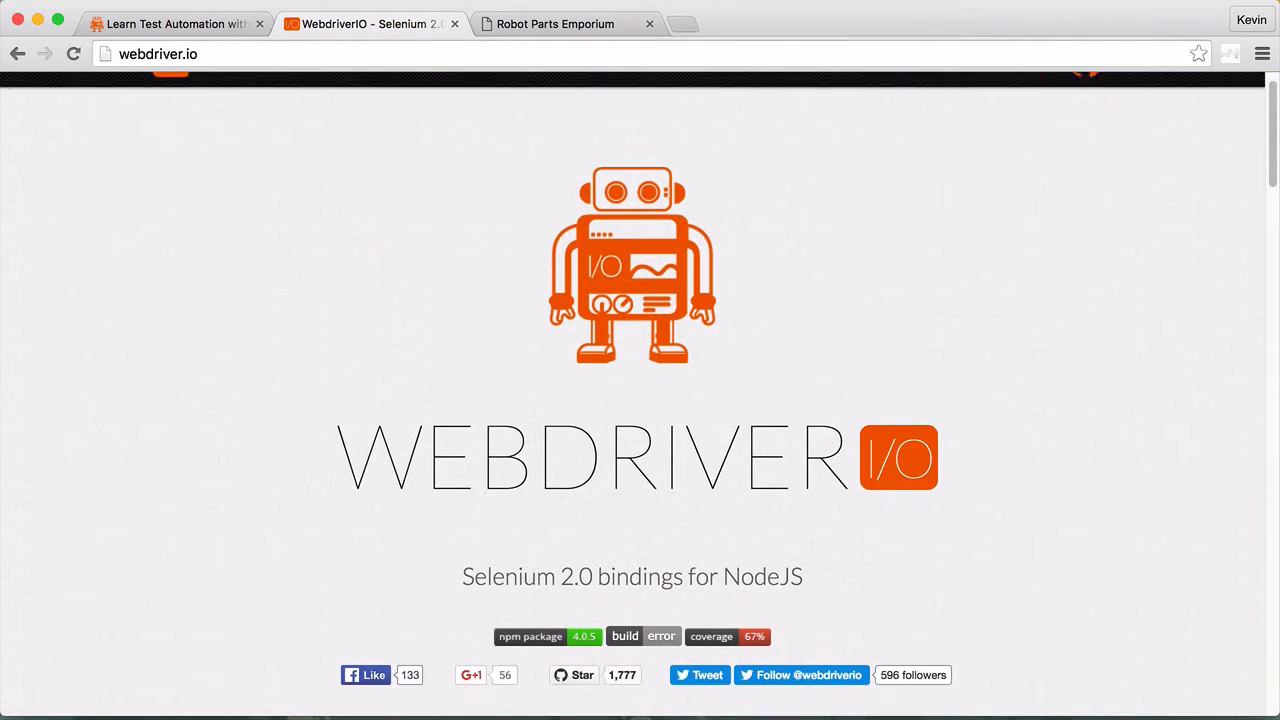
{"action": "scroll", "scroll_direction": "down", "scroll_amount": 3}
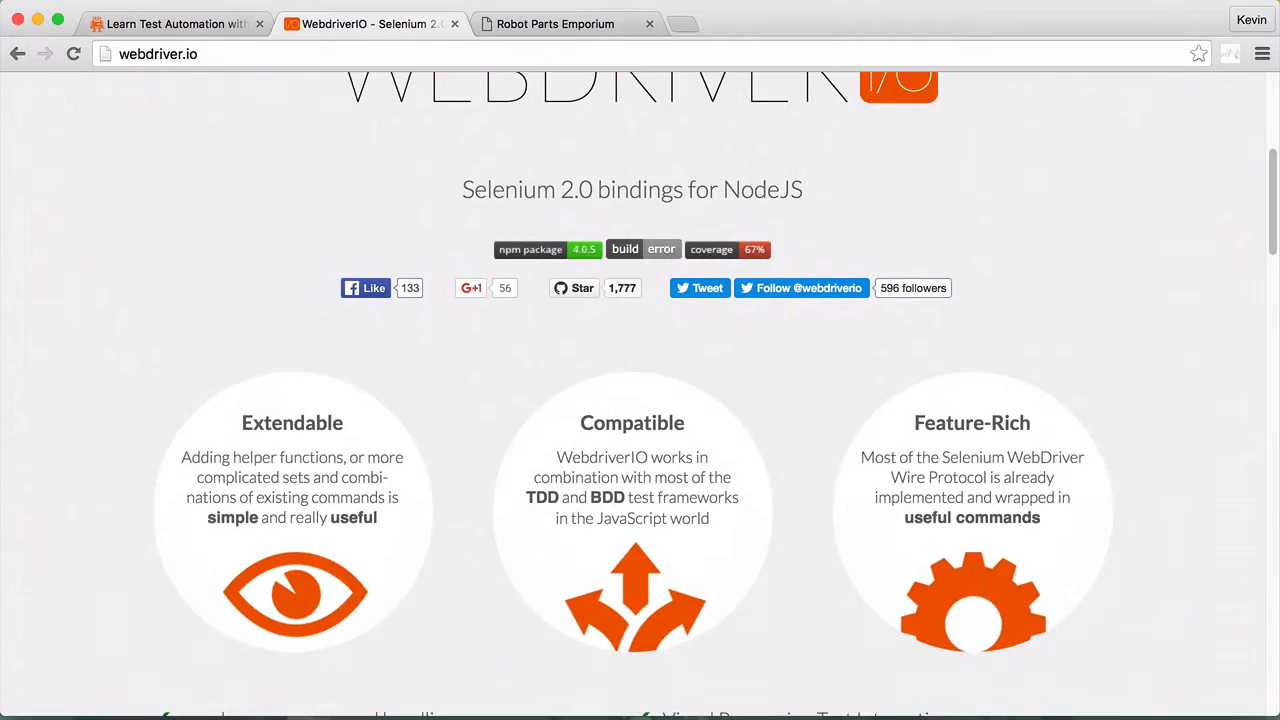
{"action": "scroll", "scroll_direction": "down", "scroll_amount": 3}
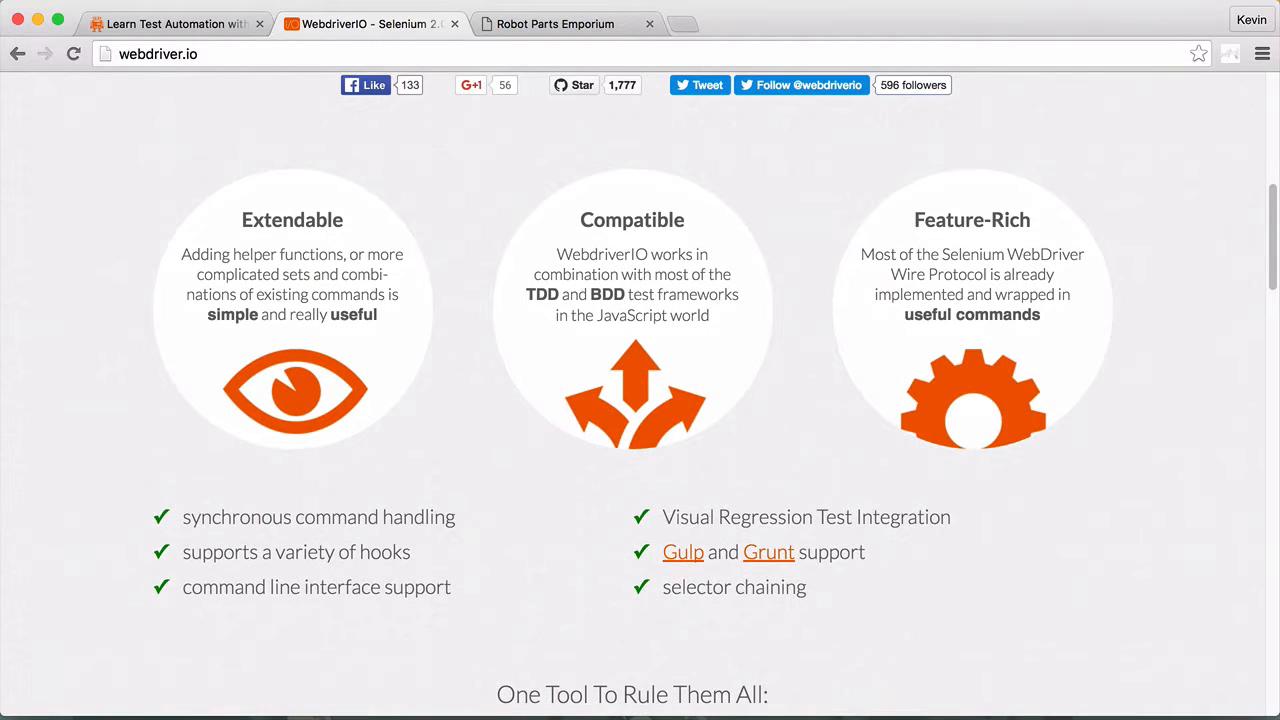
{"action": "scroll", "scroll_direction": "down", "scroll_amount": 3}
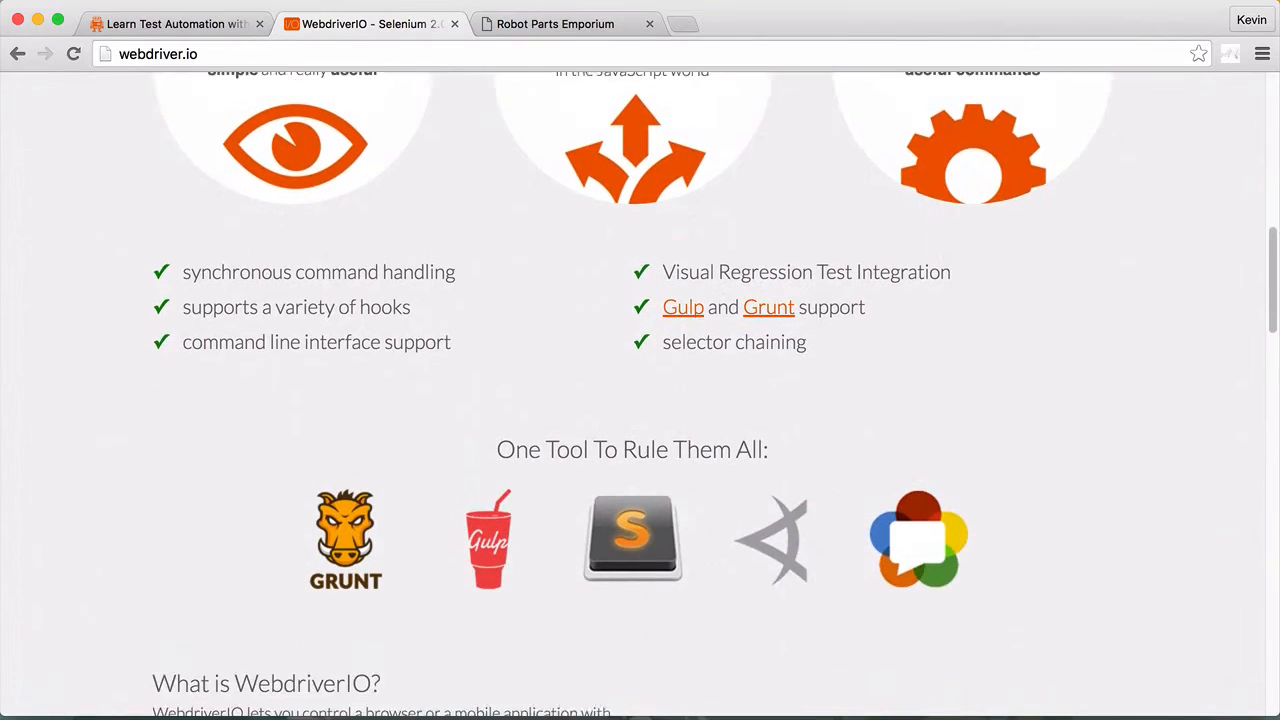
{"action": "scroll", "scroll_direction": "down", "scroll_amount": 3}
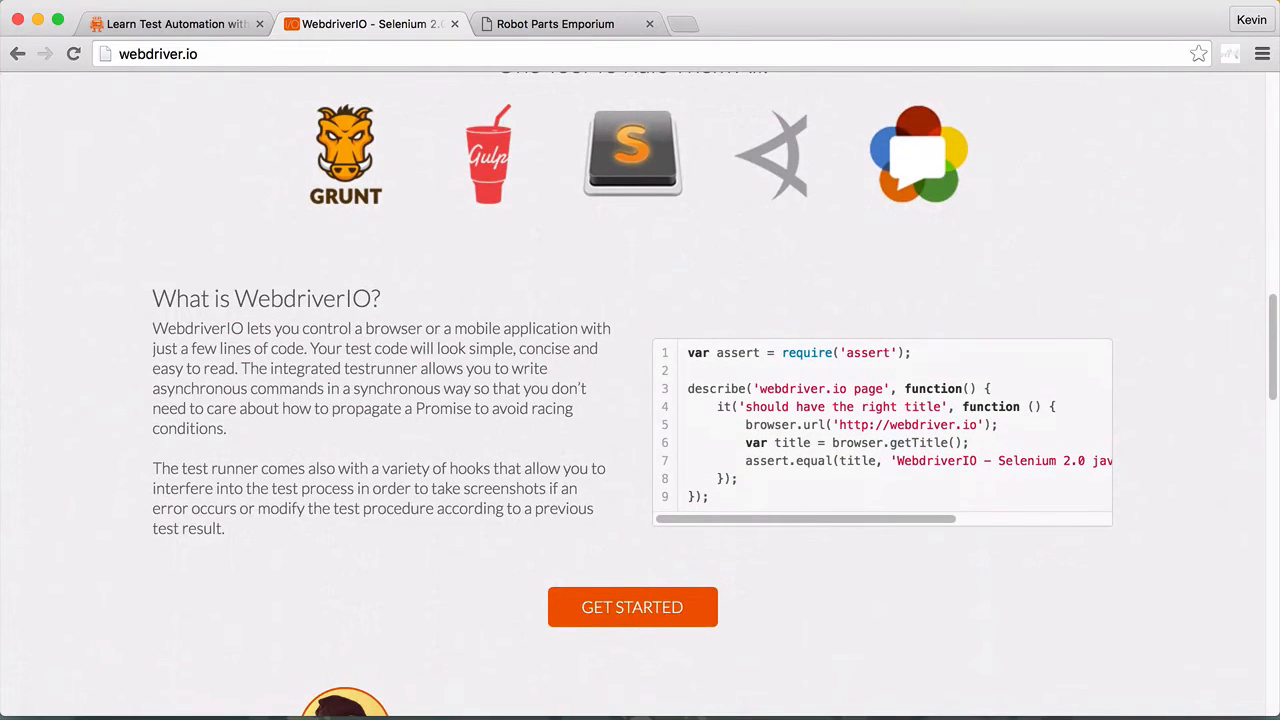
{"action": "scroll", "scroll_direction": "down", "scroll_amount": 3}
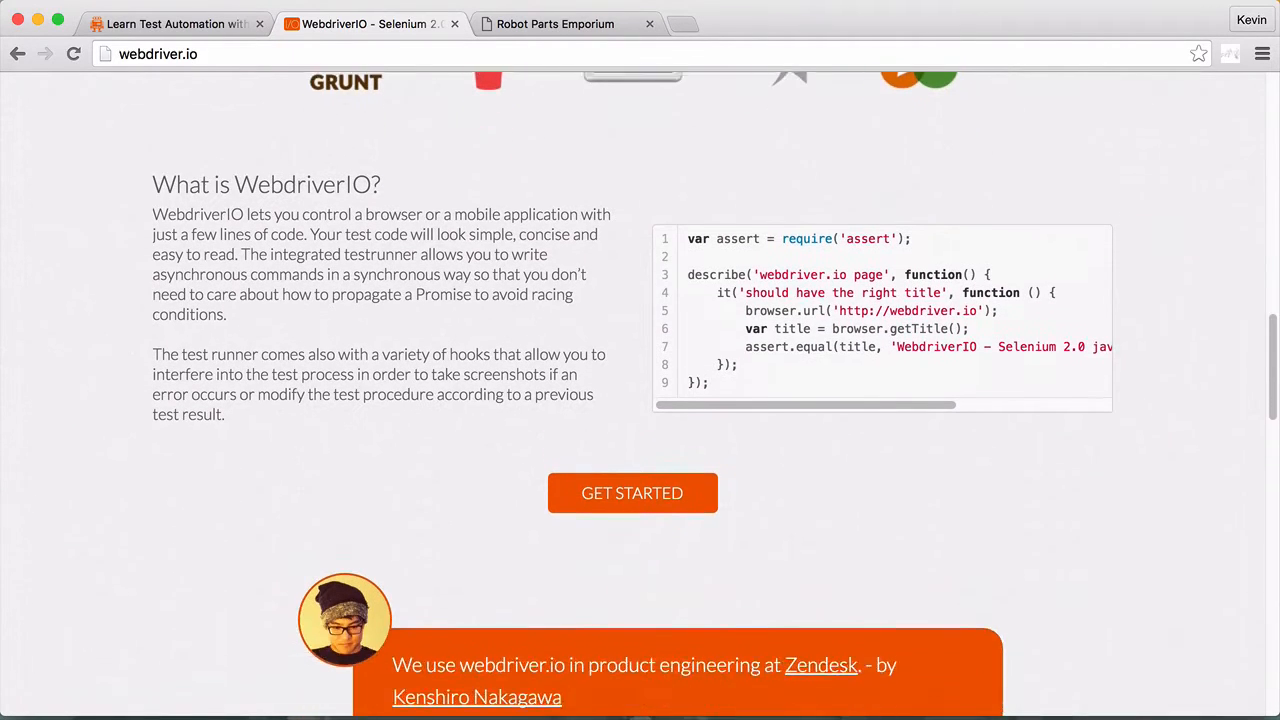
{"action": "scroll", "scroll_direction": "down", "scroll_amount": 3}
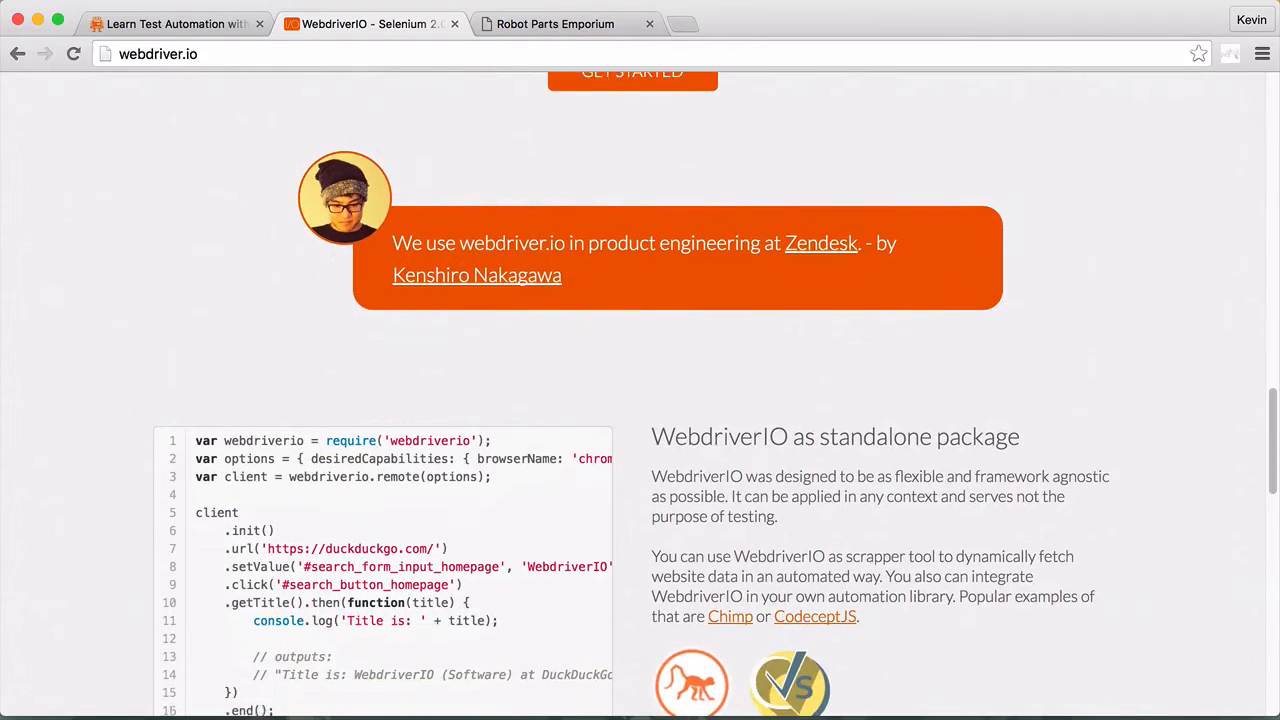
{"action": "scroll", "scroll_direction": "down", "scroll_amount": 3}
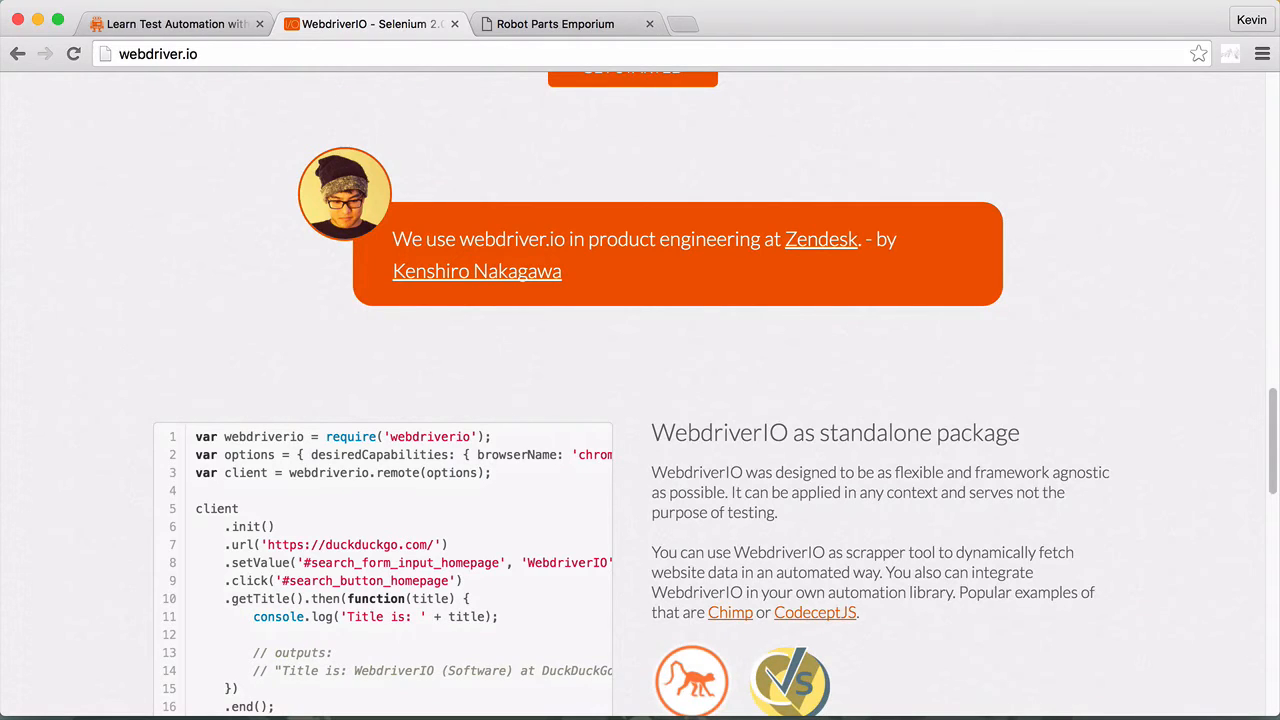
{"action": "scroll", "scroll_direction": "down", "scroll_amount": 3}
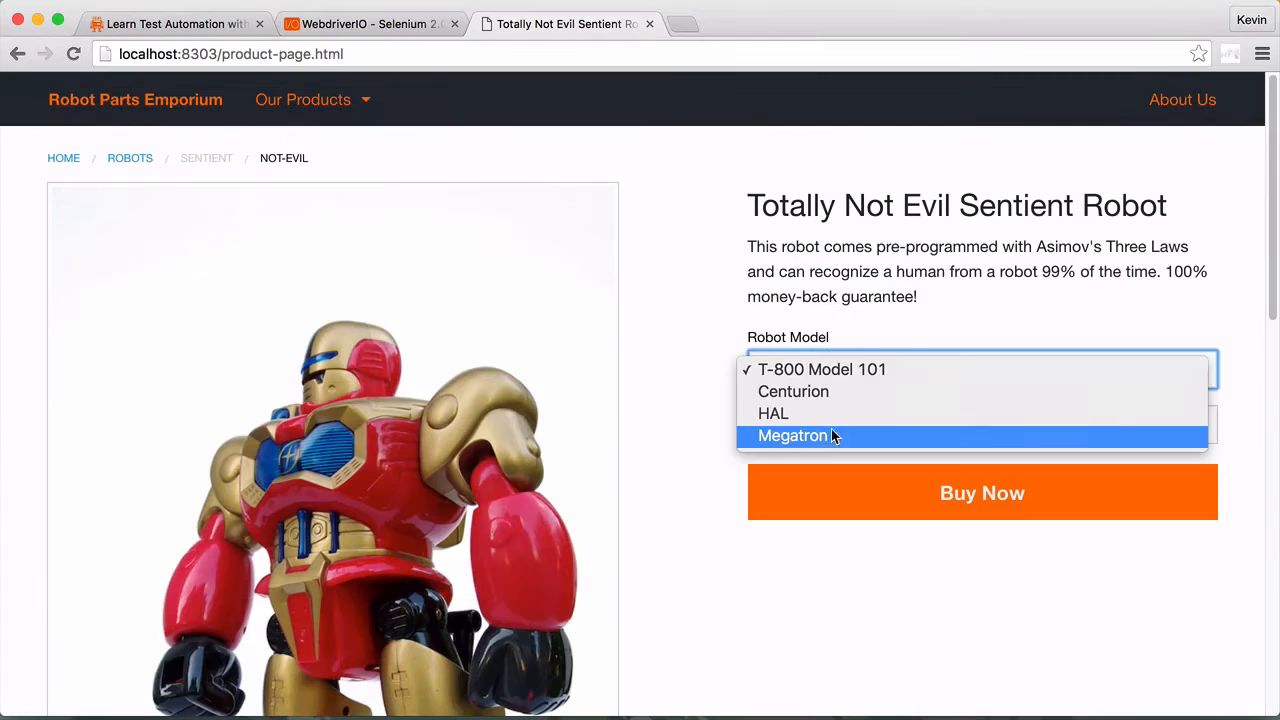
- Select Megatron as the robot model and enter a quantity of 10
{"action": "left_click", "coordinate": [793, 435]}
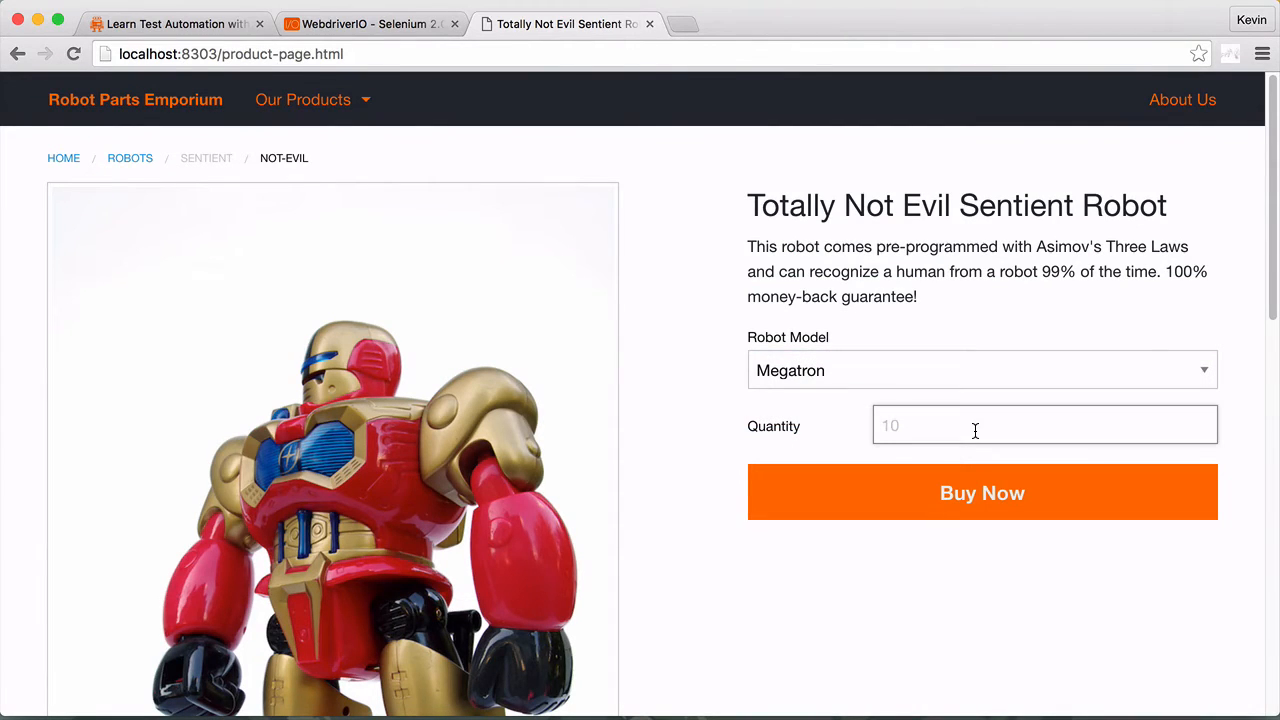
{"action": "type", "text": "10"}
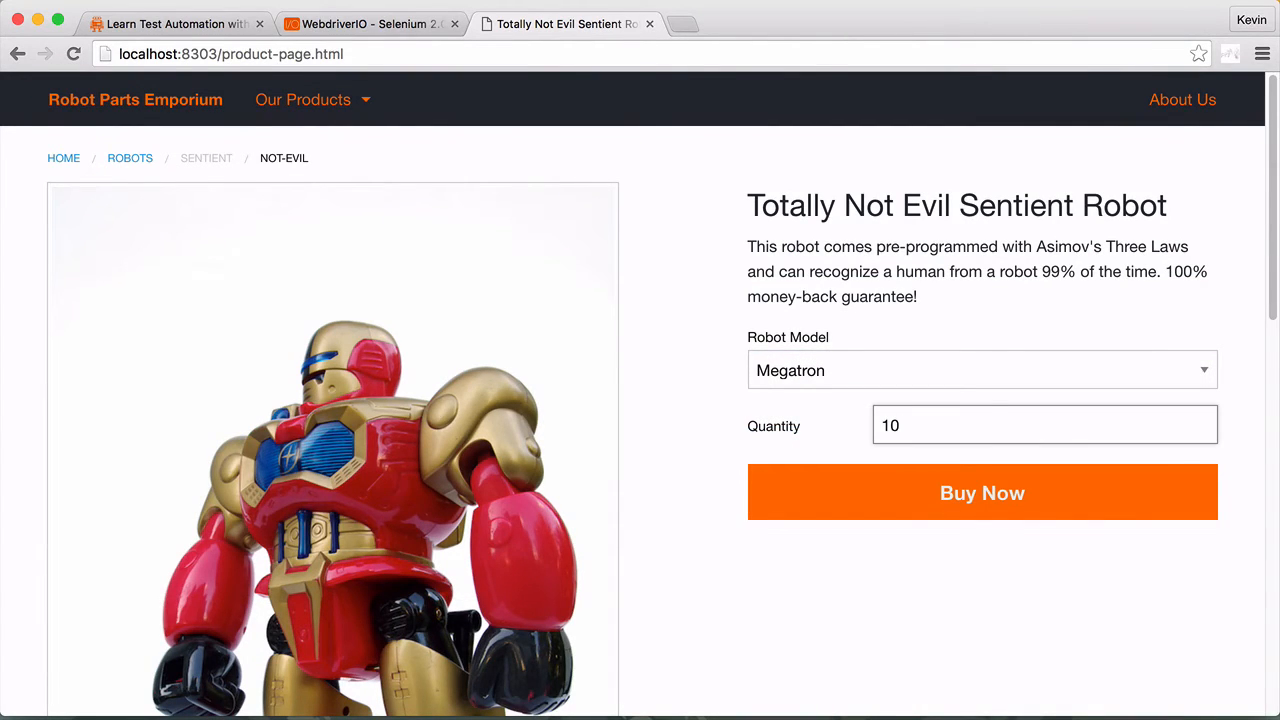